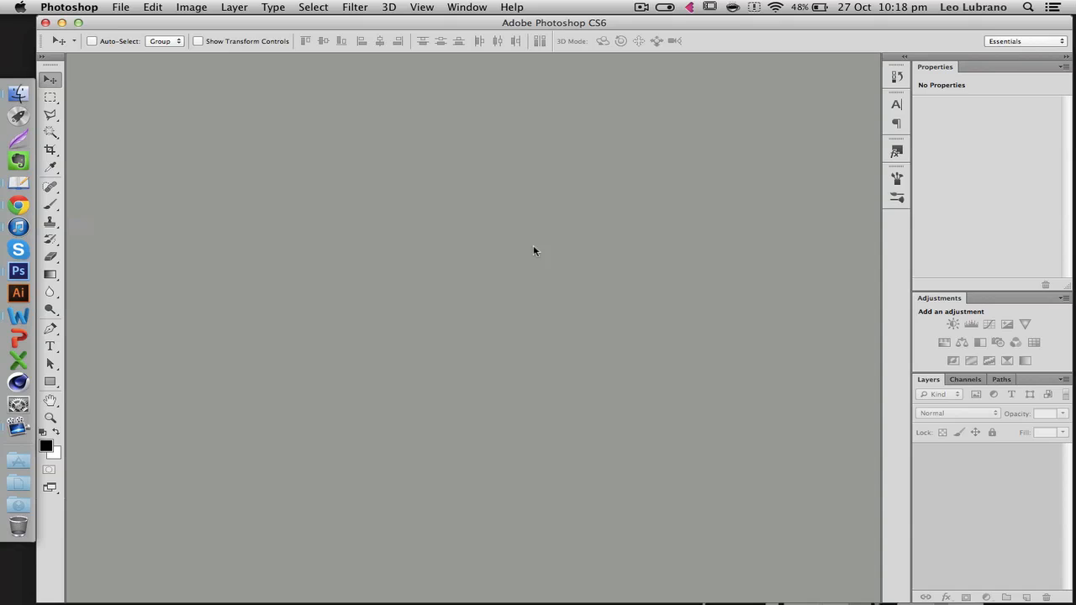
mouse_move(341, 275)
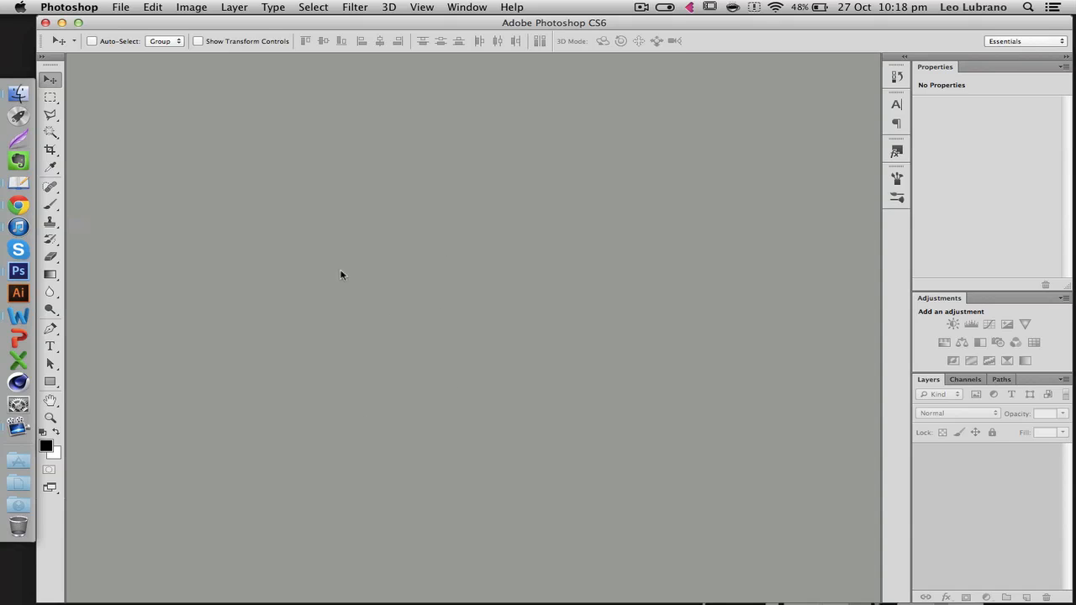
mouse_move(542, 299)
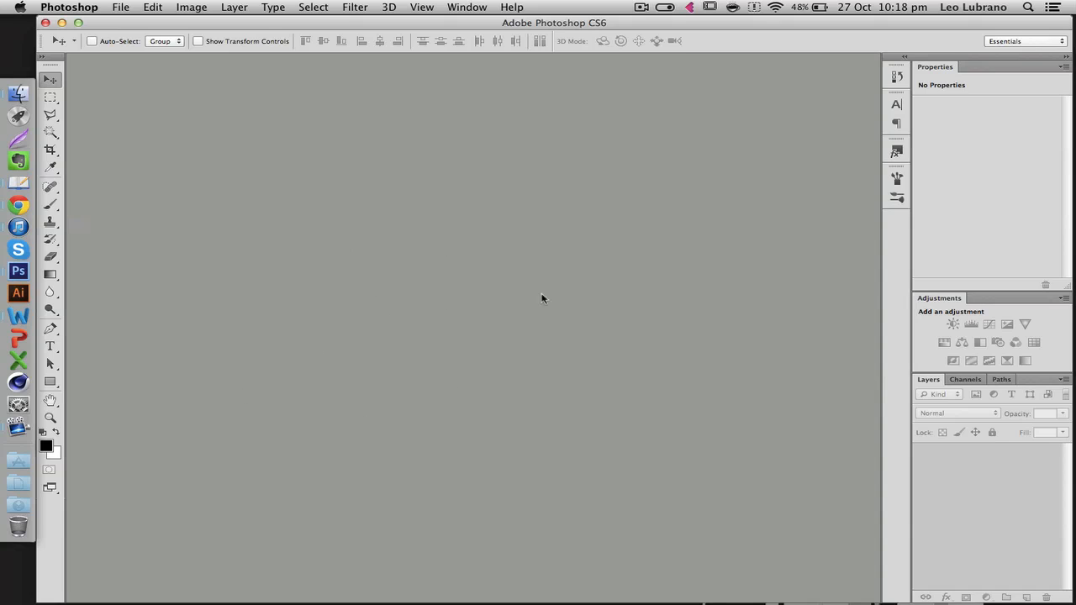
mouse_move(264, 348)
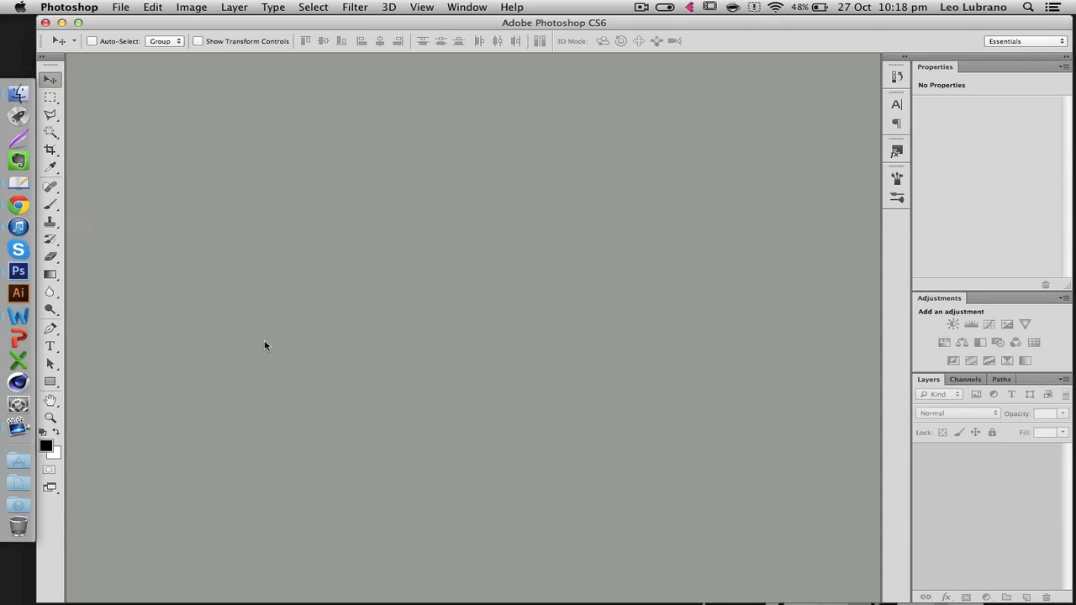
mouse_move(343, 348)
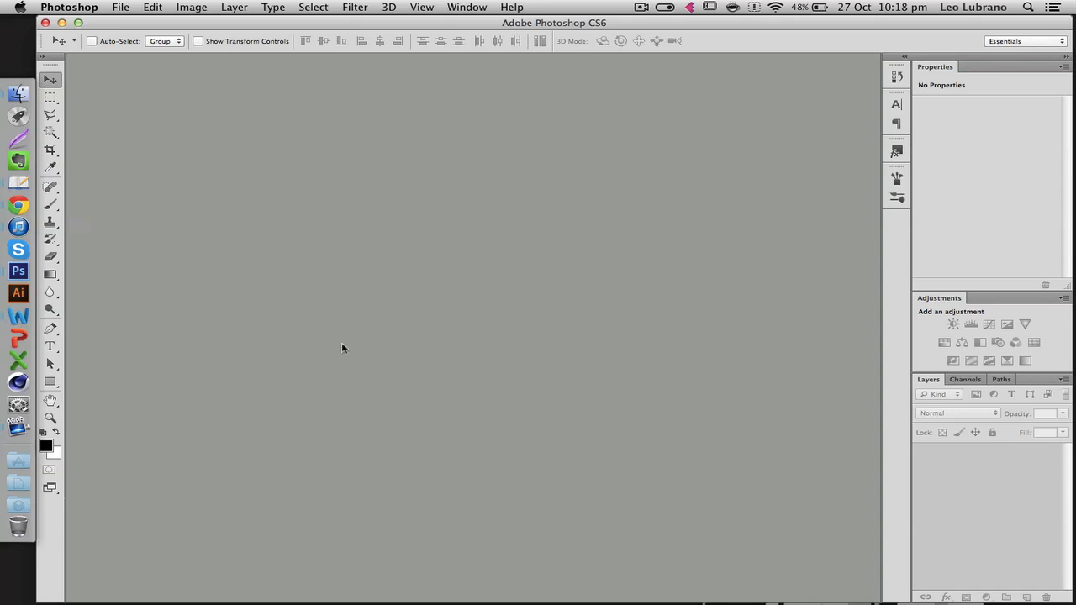
mouse_move(414, 335)
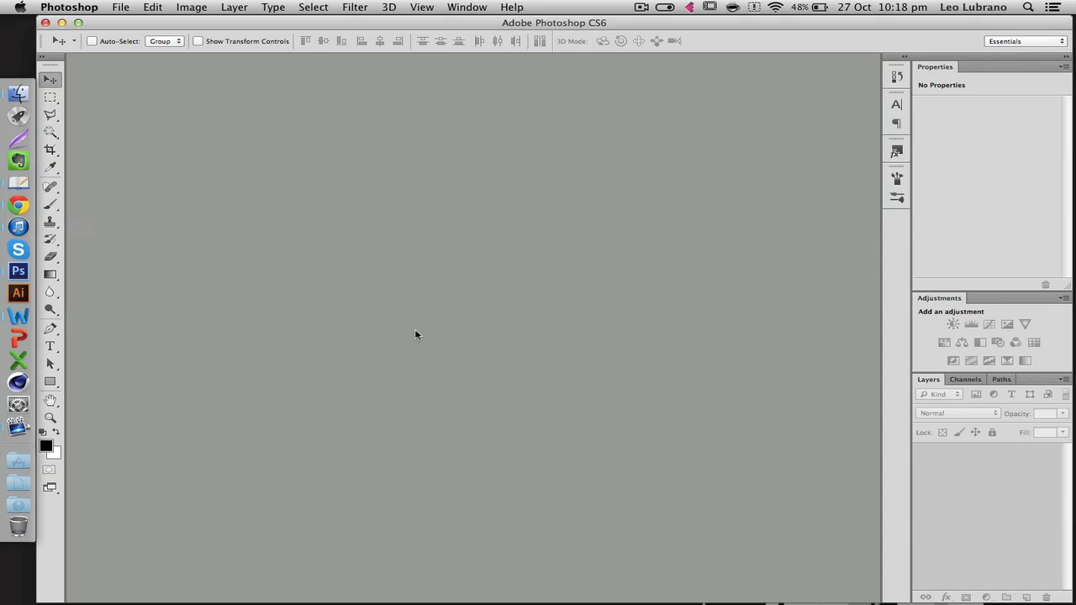
Step: Create a new 1280×720 document with a transparent background
click(120, 7)
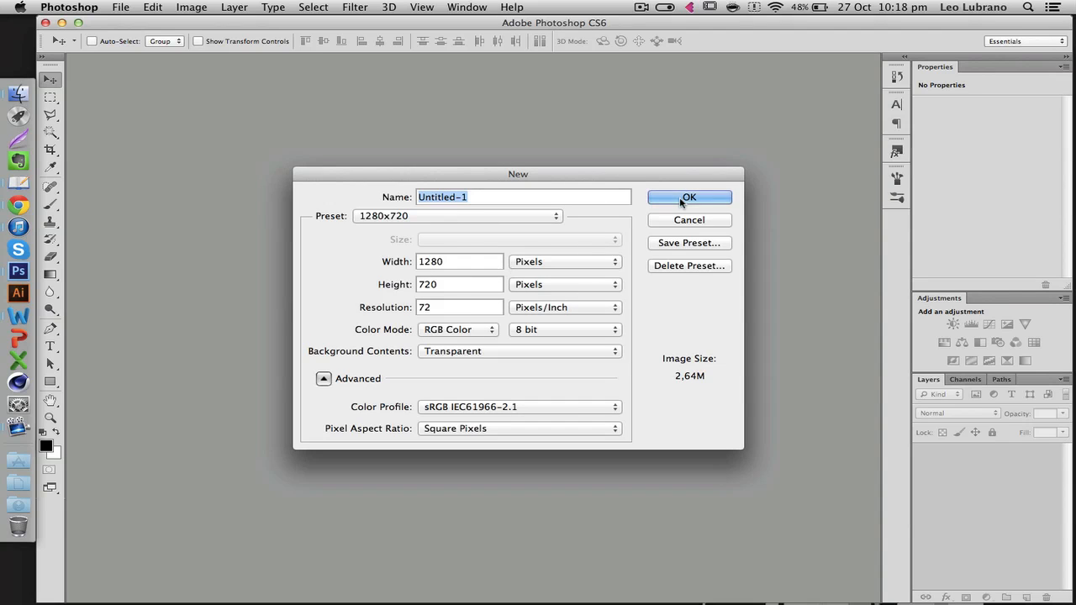
click(688, 197)
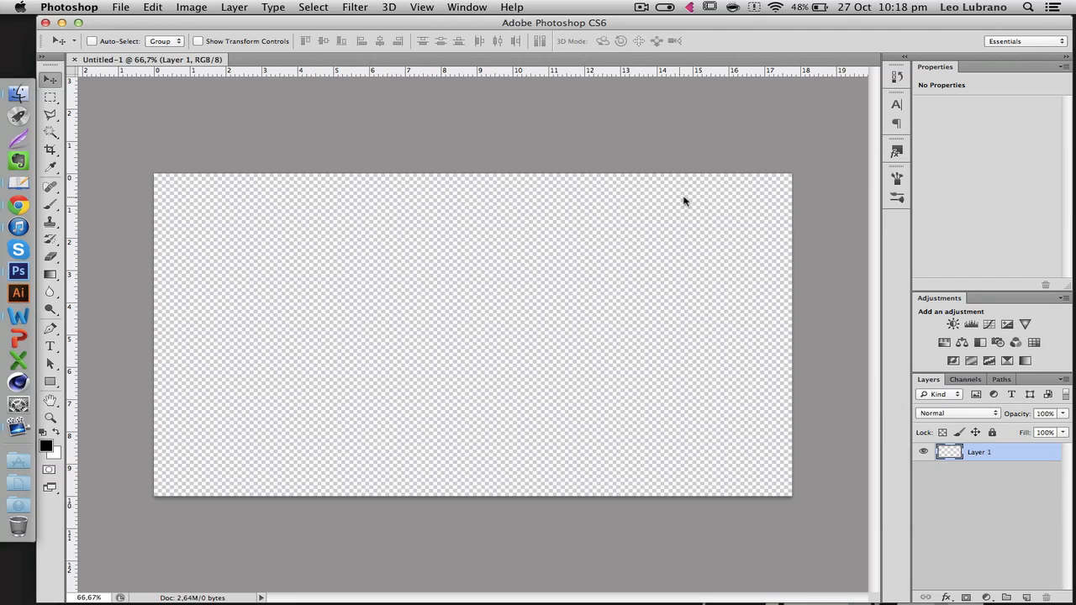
mouse_move(366, 287)
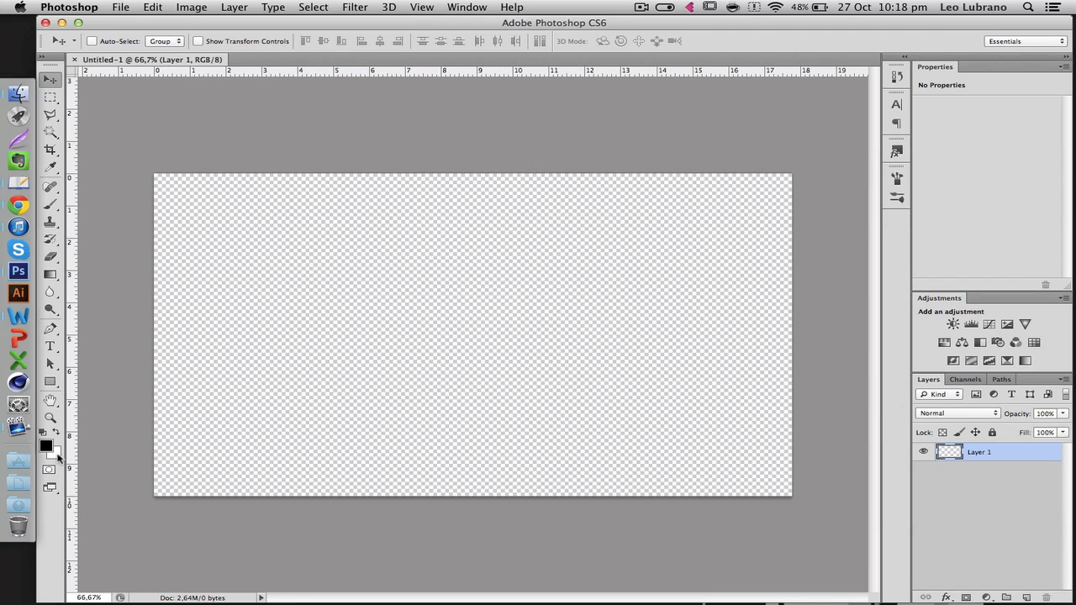
mouse_move(59, 458)
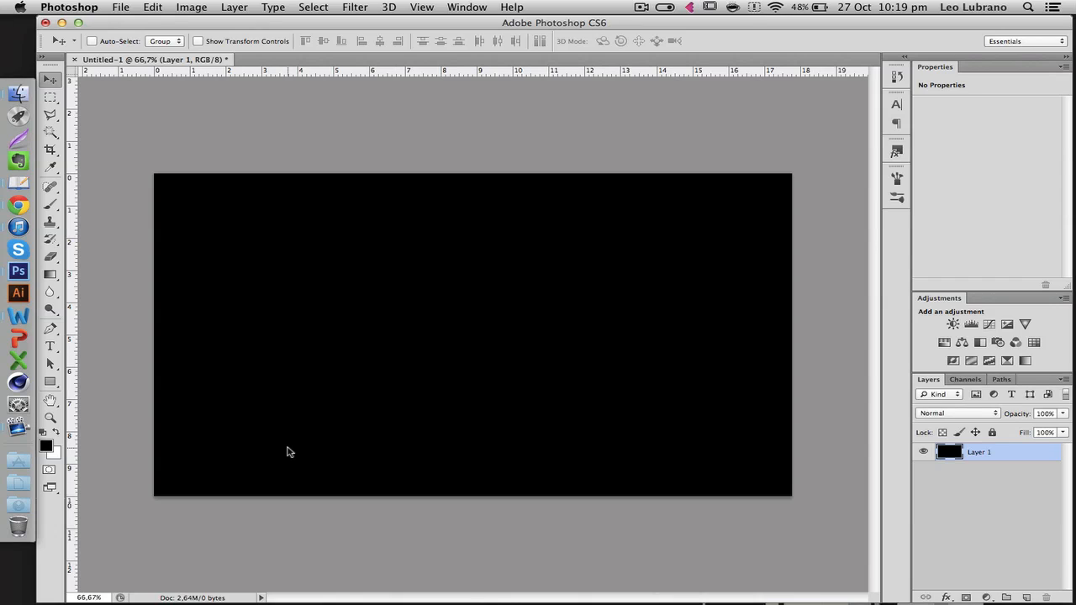
Step: Place a type insertion point on the black canvas for a new text layer
click(1029, 597)
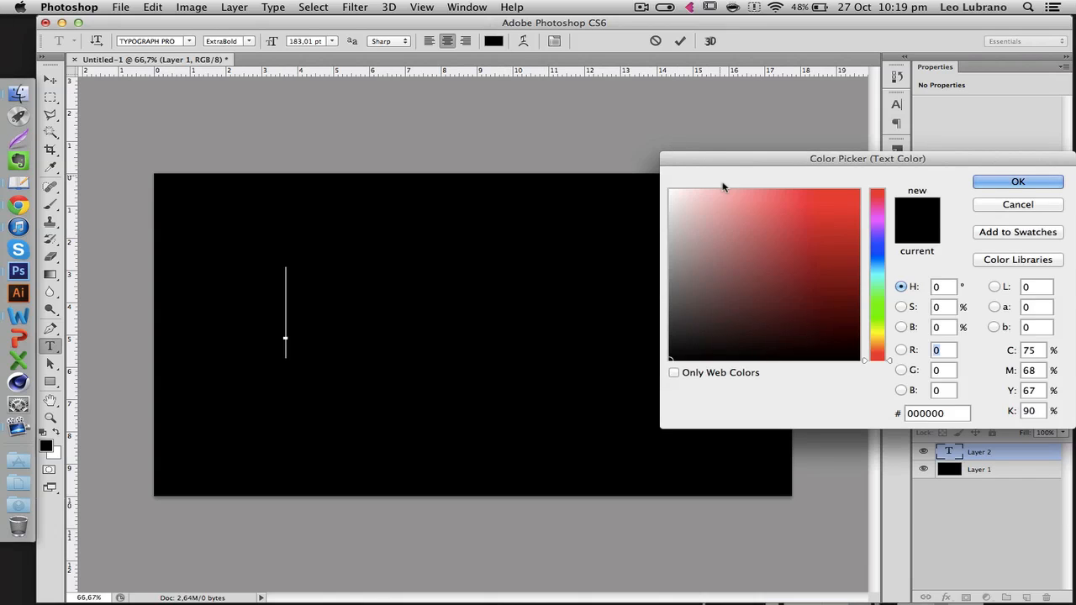
Step: Set the text colour to white, keep Typograph Pro ExtraBold, and type 'TUTORIAL'
click(1018, 181)
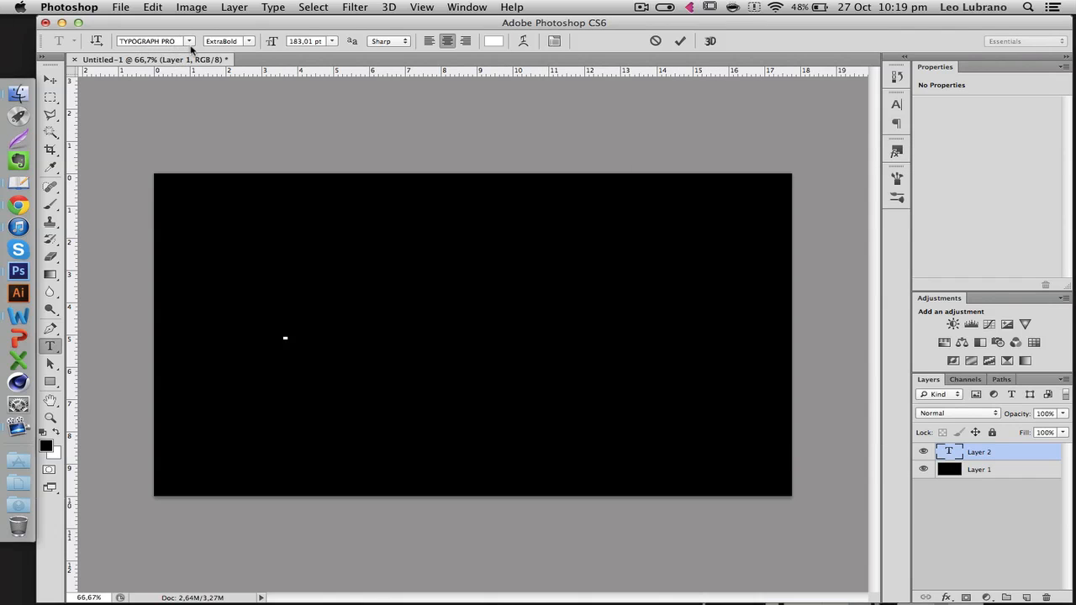
click(285, 337)
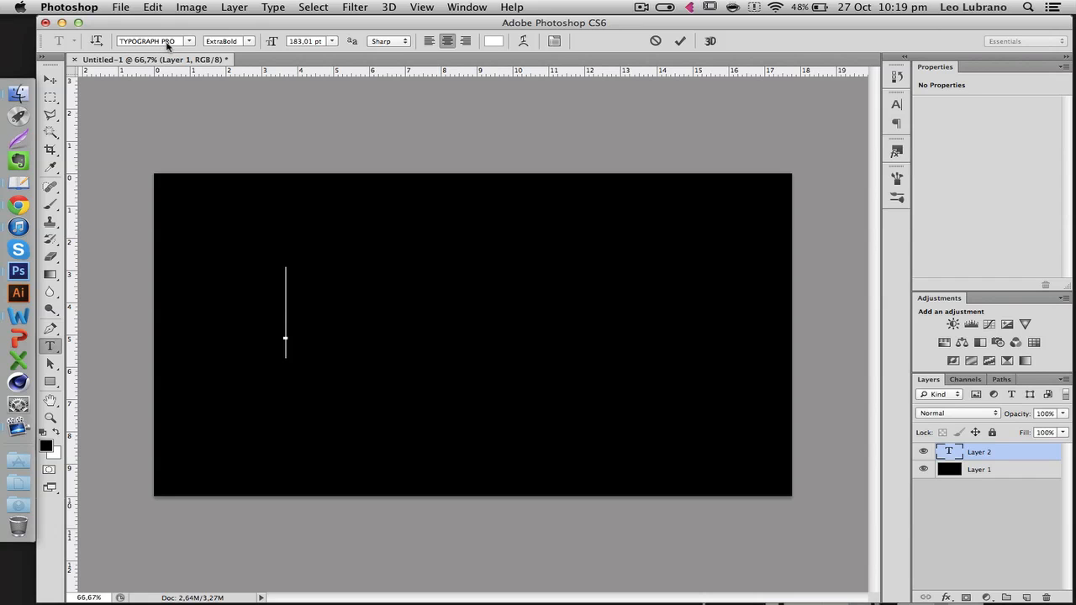
click(155, 40)
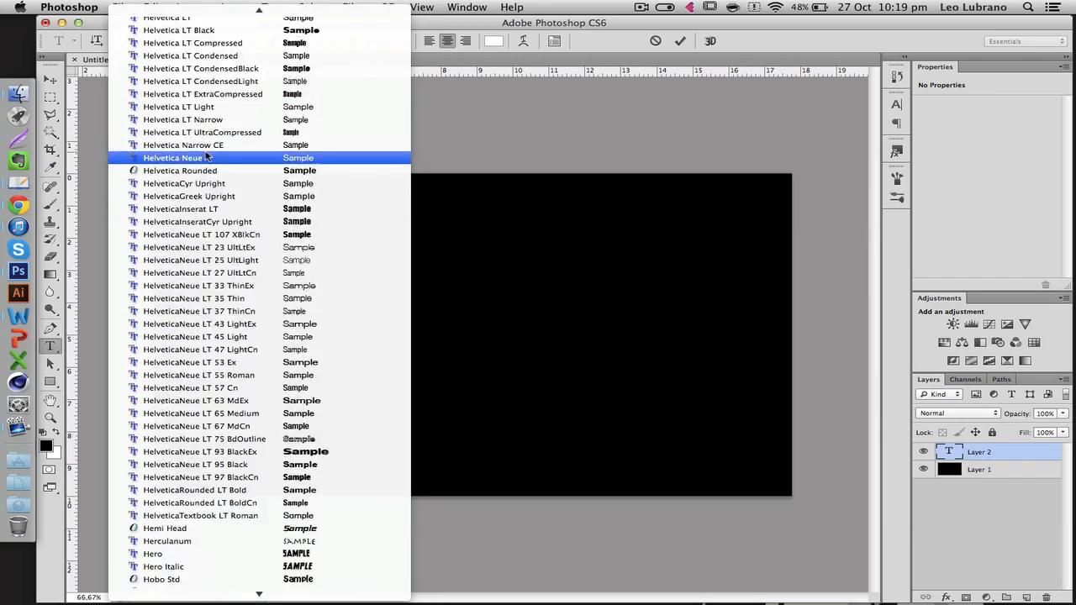
scroll(down, 3)
text(TYPOGRAPH PRO)
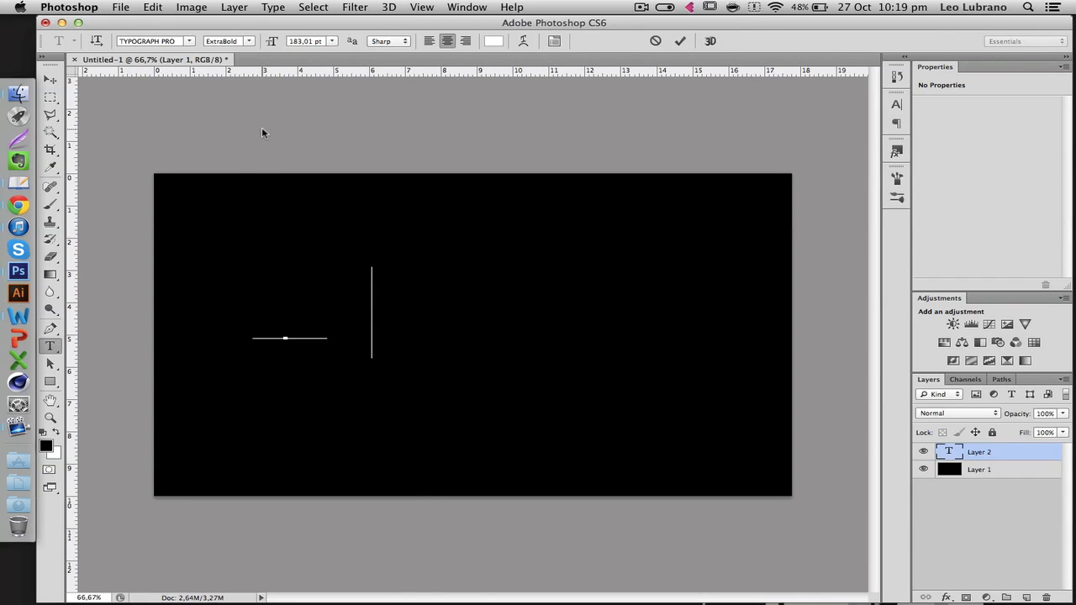
text(TUTORIAL)
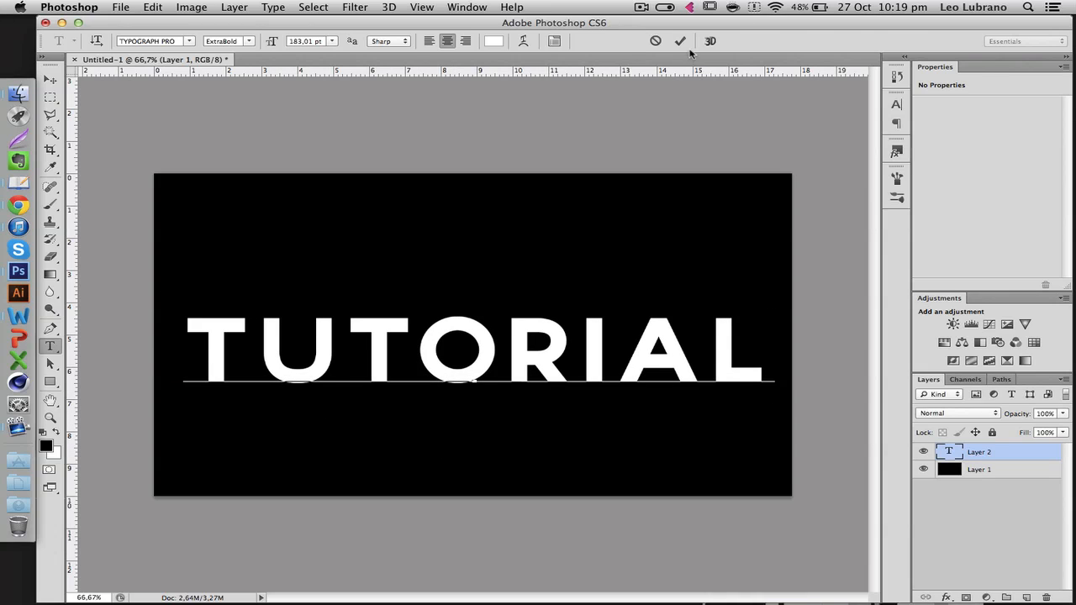
Step: Commit the TUTORIAL text, then rasterize its type layer into pixels
click(680, 40)
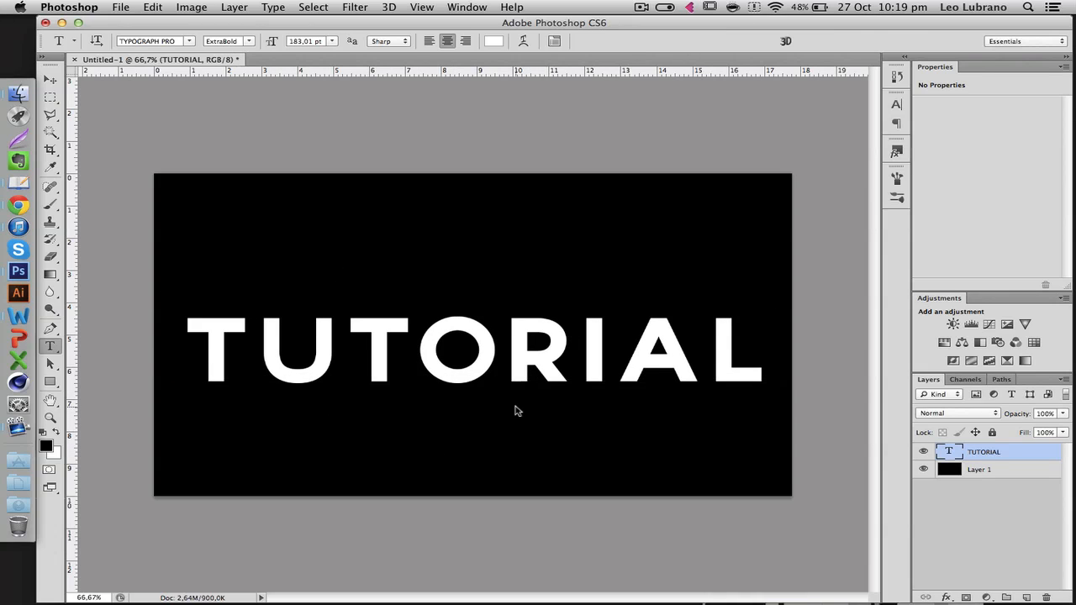
mouse_move(366, 109)
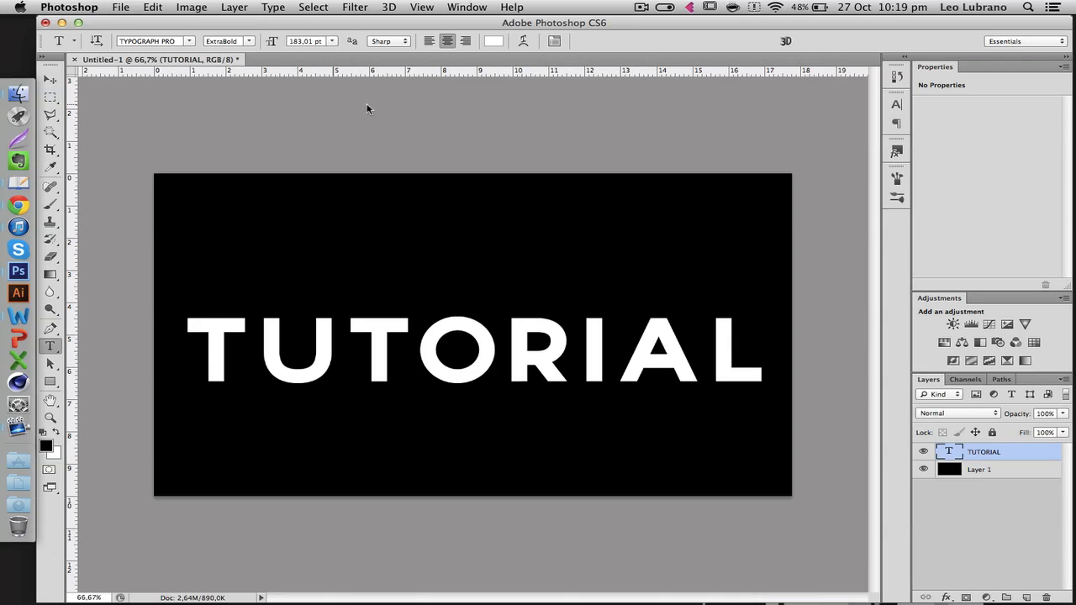
click(48, 79)
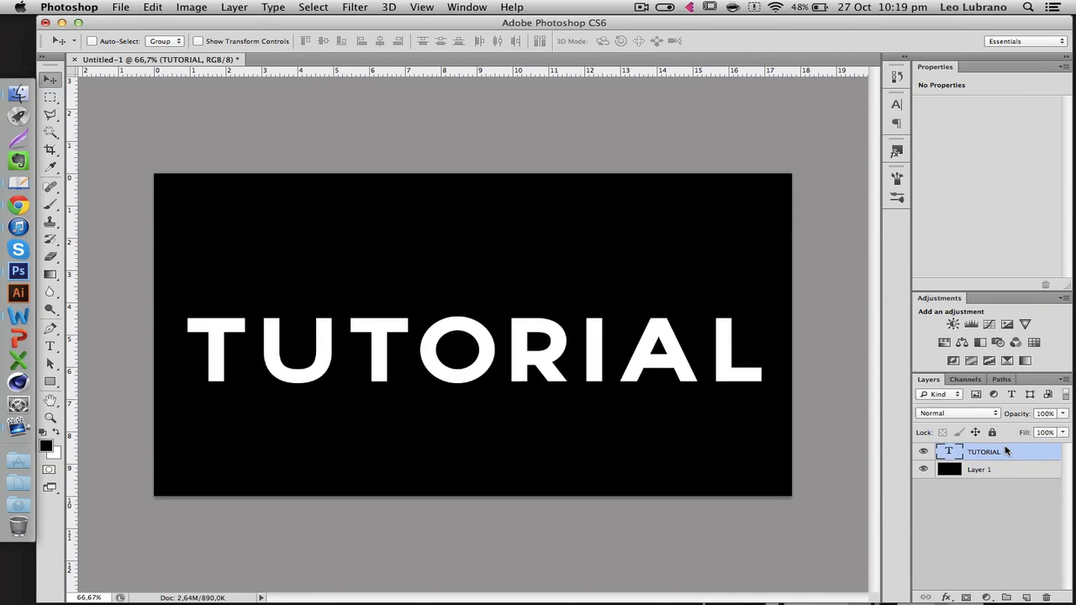
right_click(984, 452)
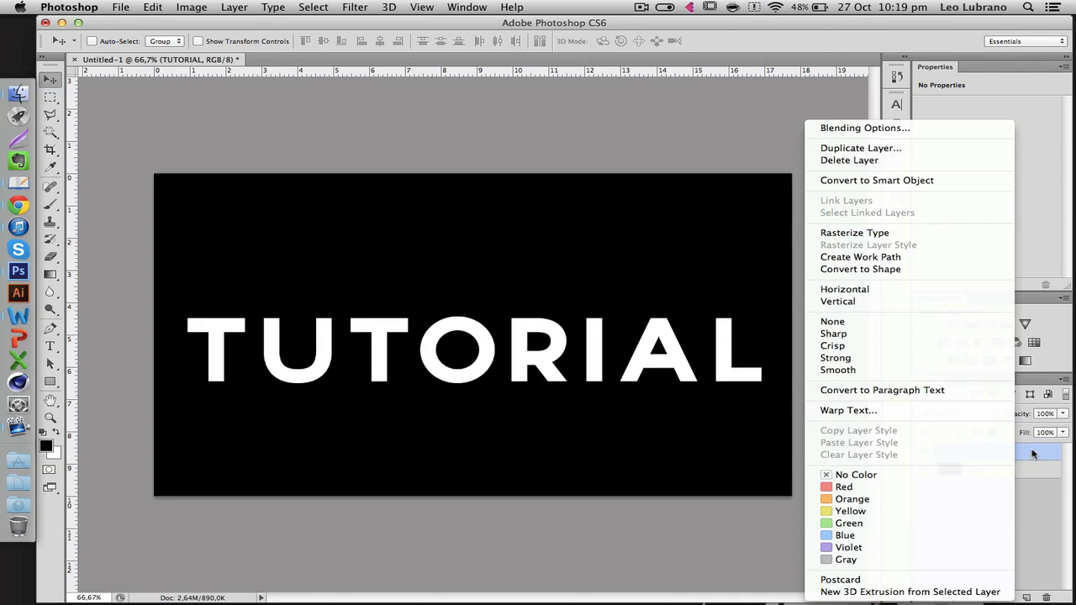
mouse_move(854, 232)
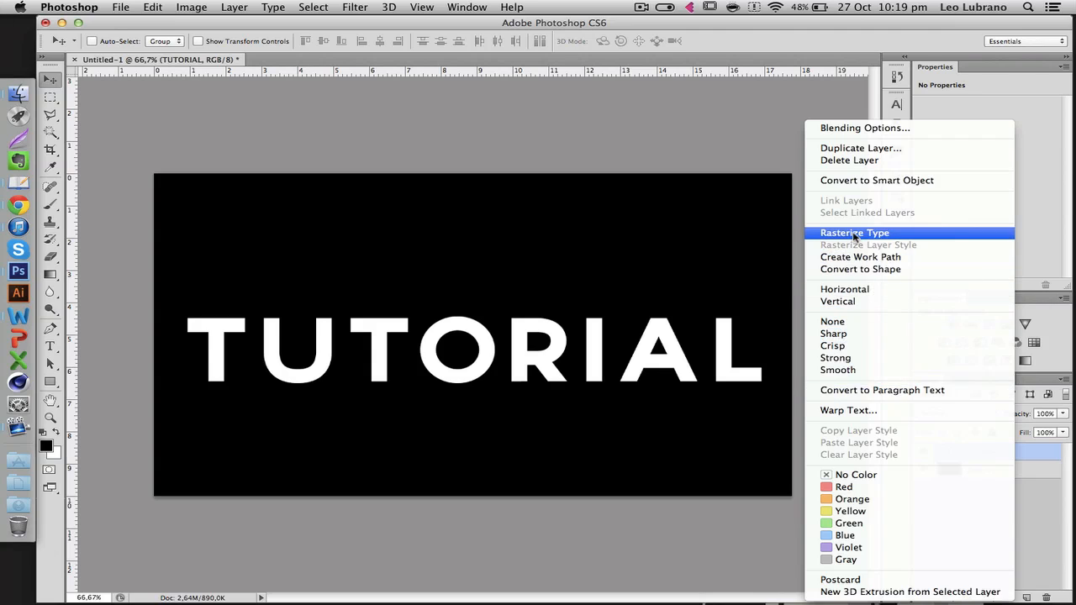
click(854, 233)
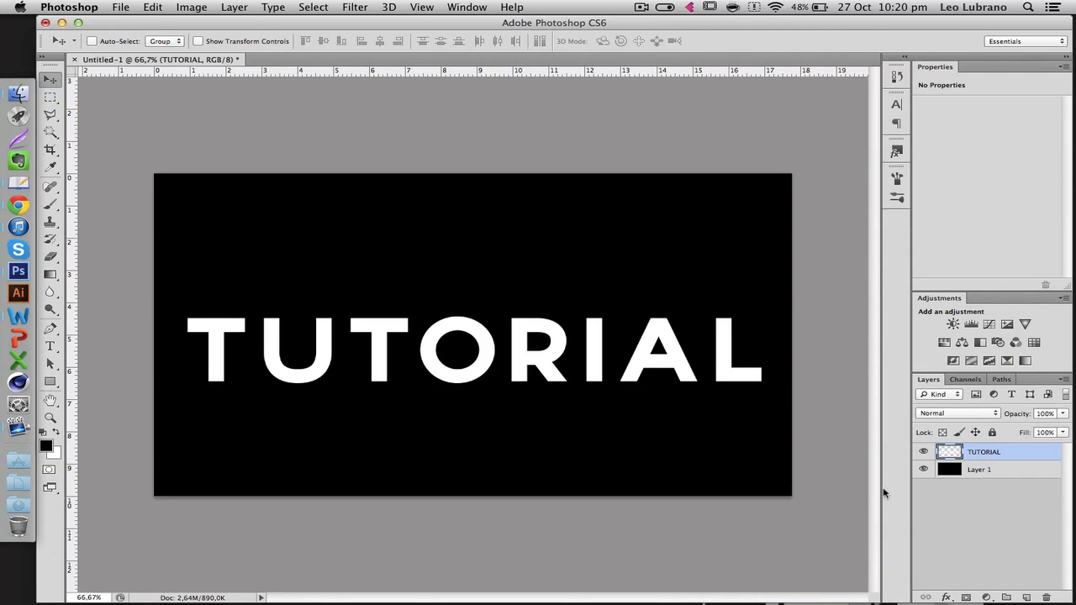
mouse_move(1046, 476)
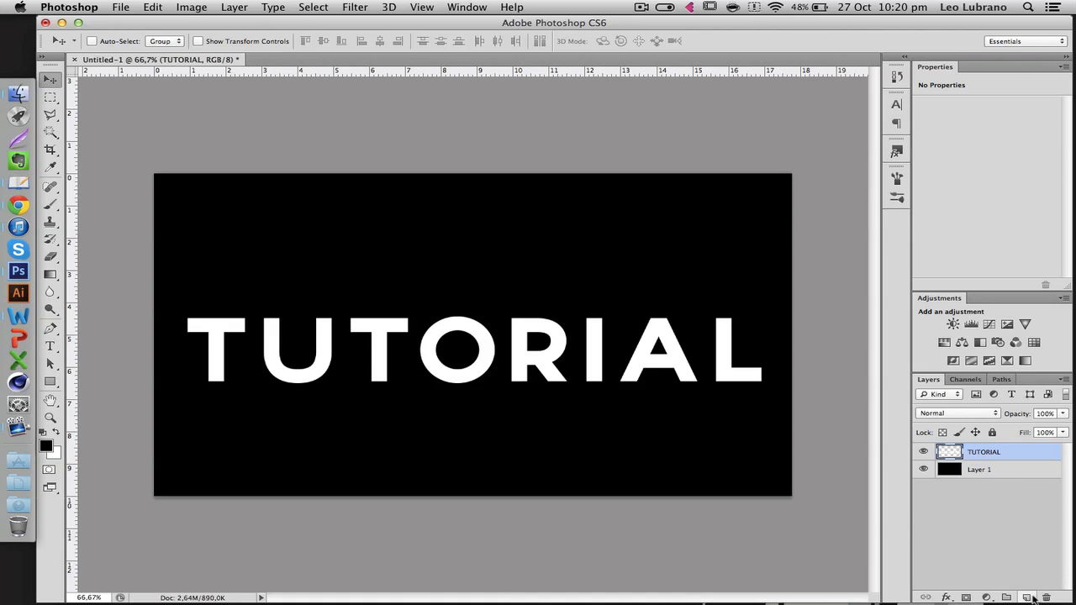
Step: Duplicate the TUTORIAL layer and blend TUTORIAL copy through red and blue channels only
key(cmd+j)
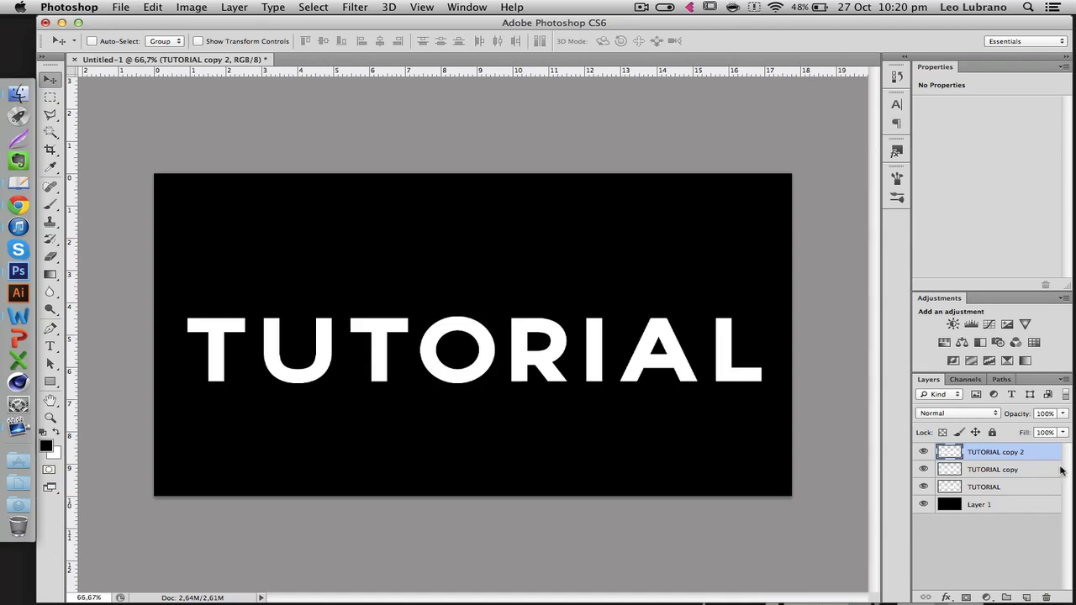
double_click(995, 452)
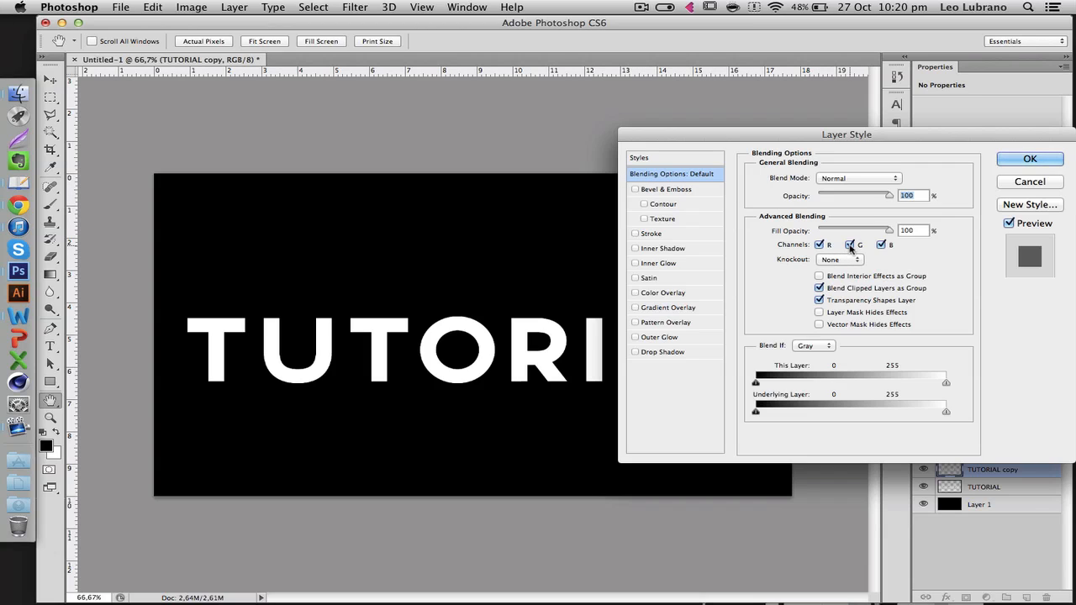
click(849, 245)
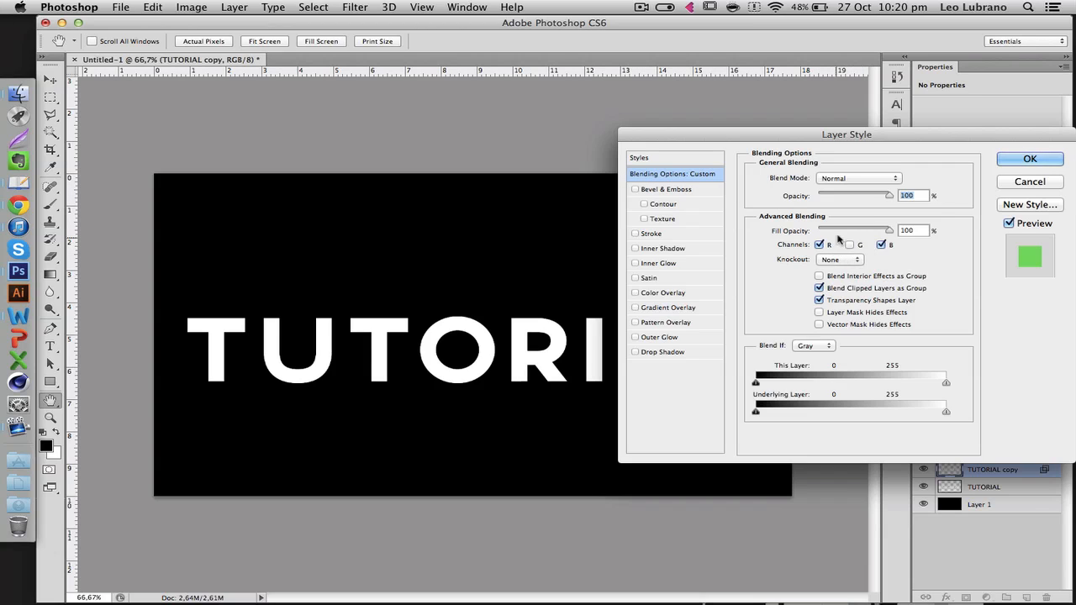
click(1029, 158)
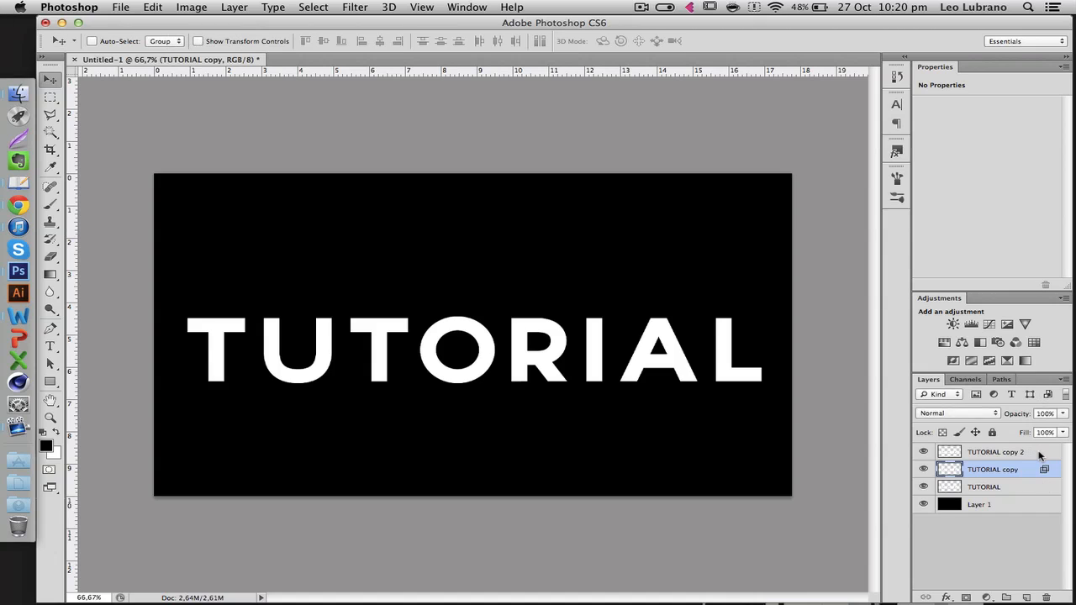
Step: Restrict TUTORIAL copy 2's blending options to the green channel only
click(995, 452)
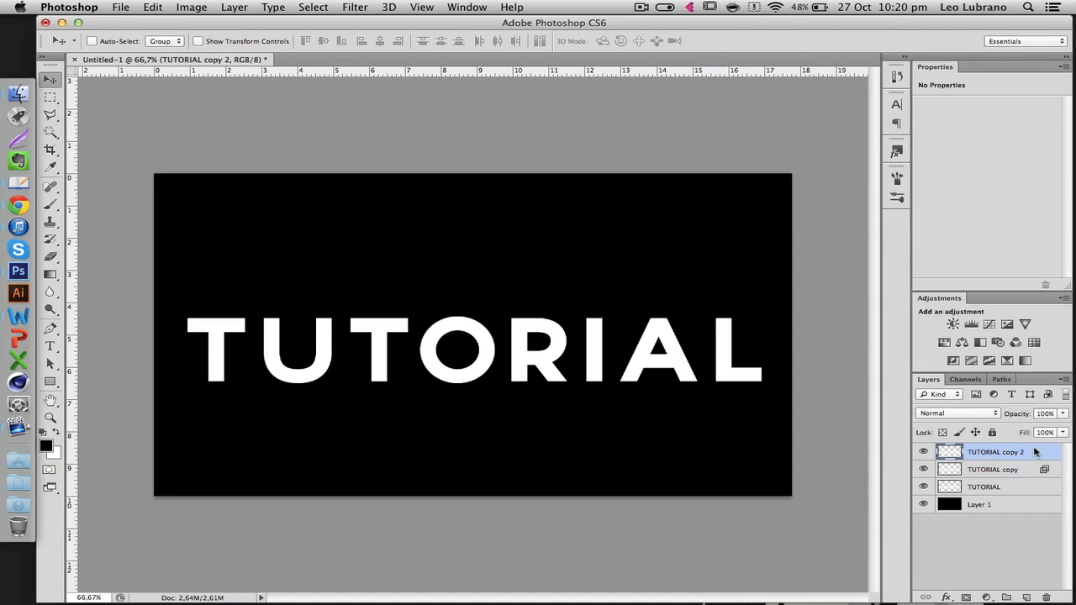
double_click(996, 452)
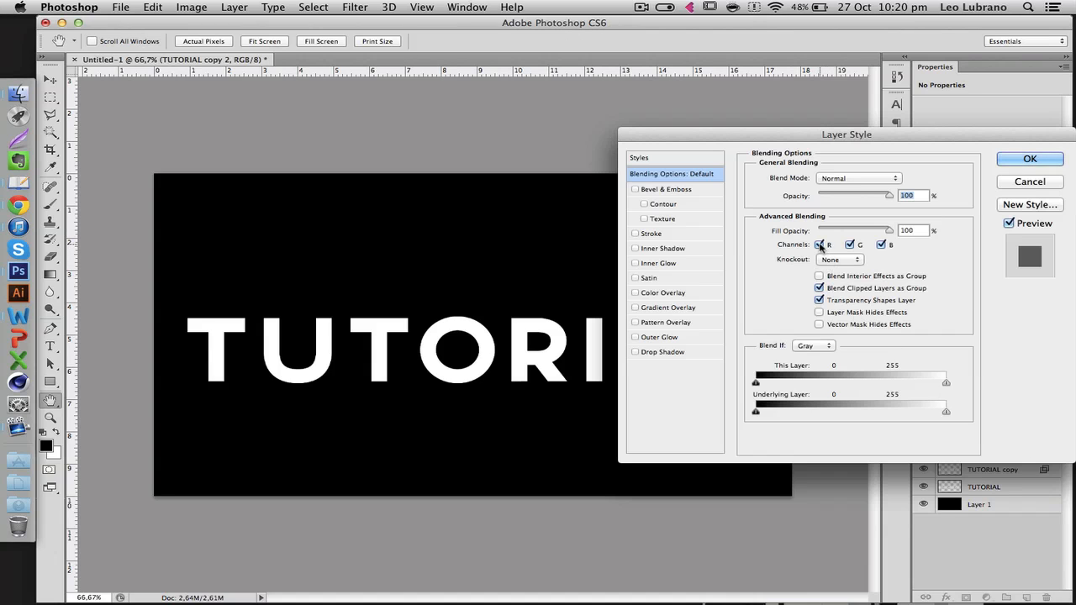
click(820, 244)
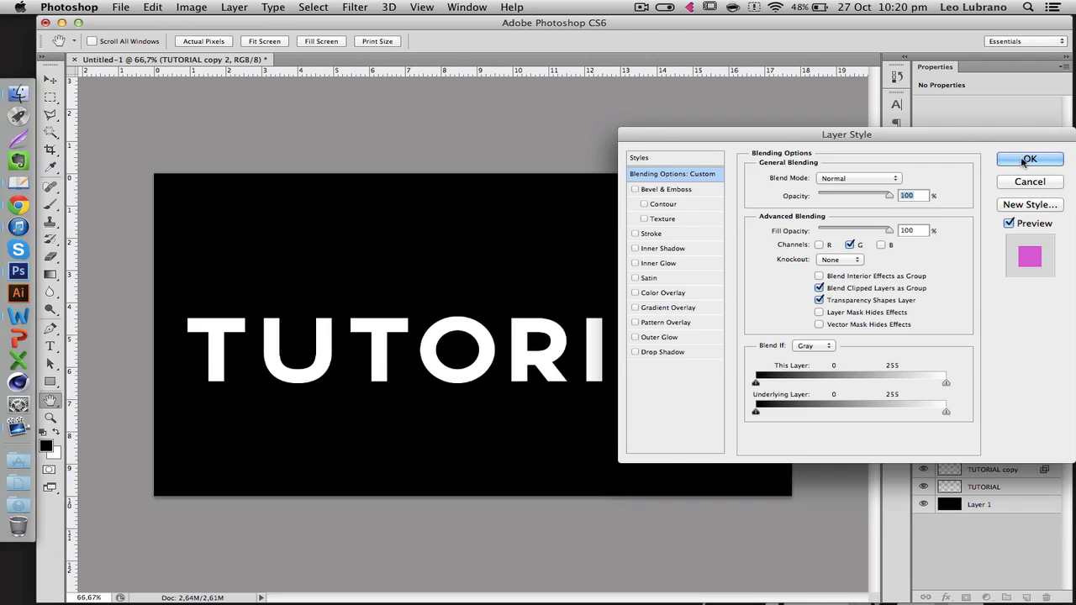
click(1029, 159)
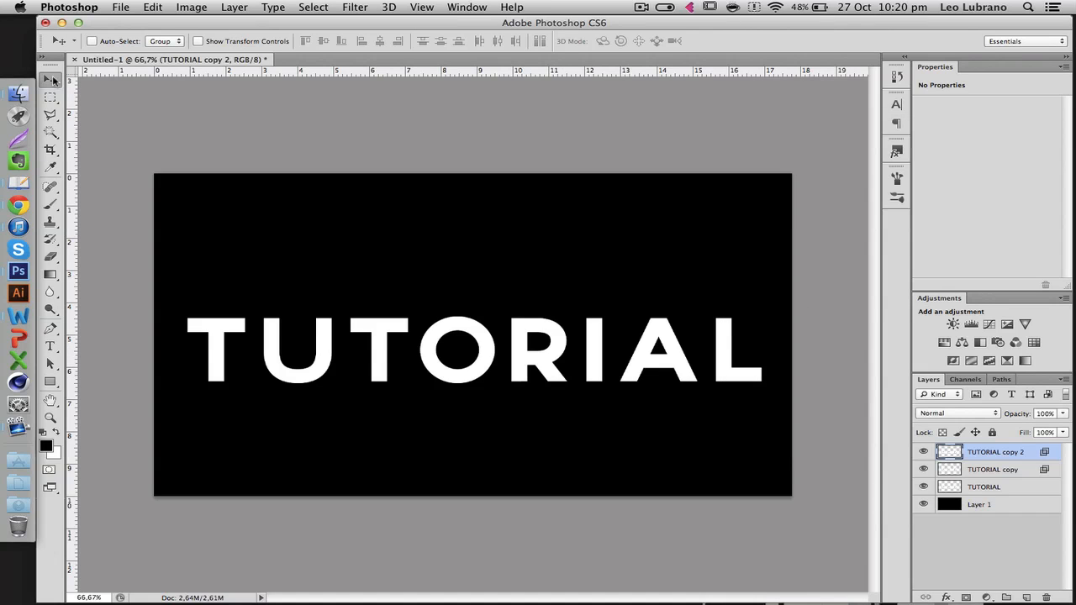
mouse_move(444, 369)
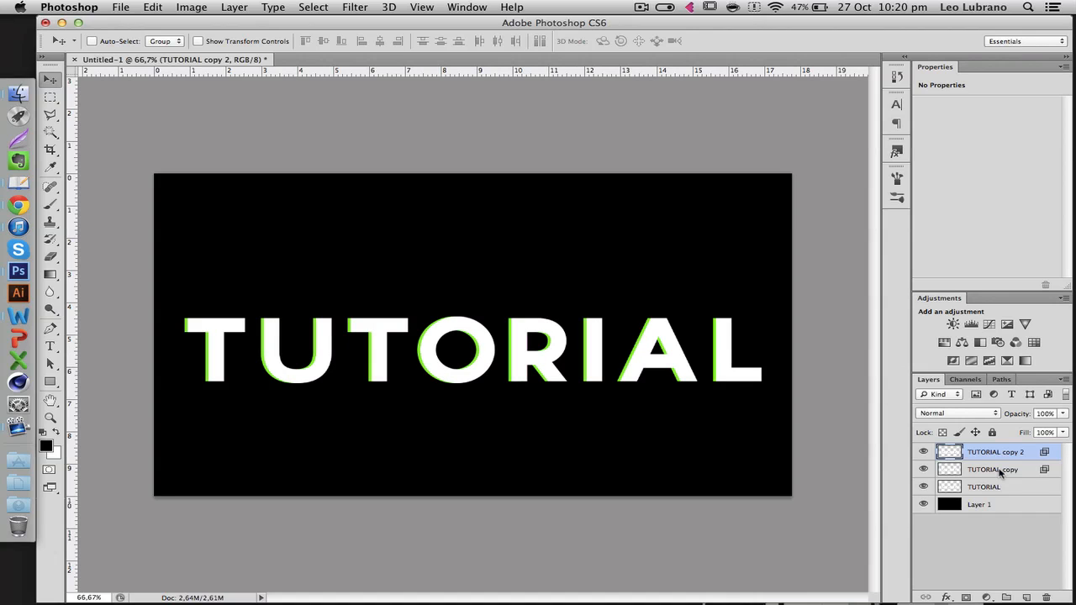
Step: Select TUTORIAL copy and TUTORIAL copy 2 to offset them in opposite directions
click(992, 469)
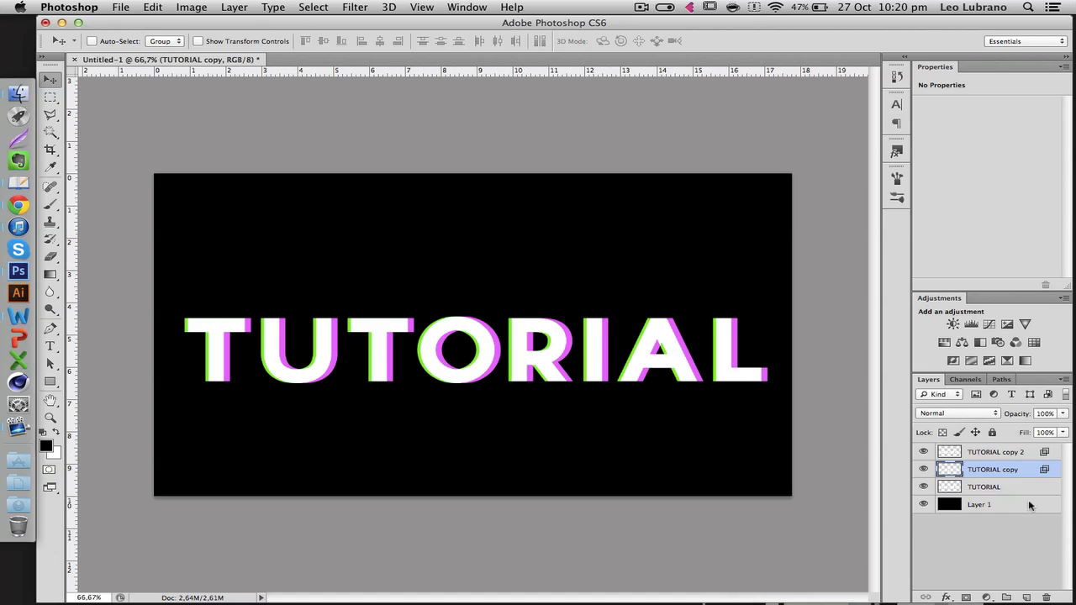
click(996, 452)
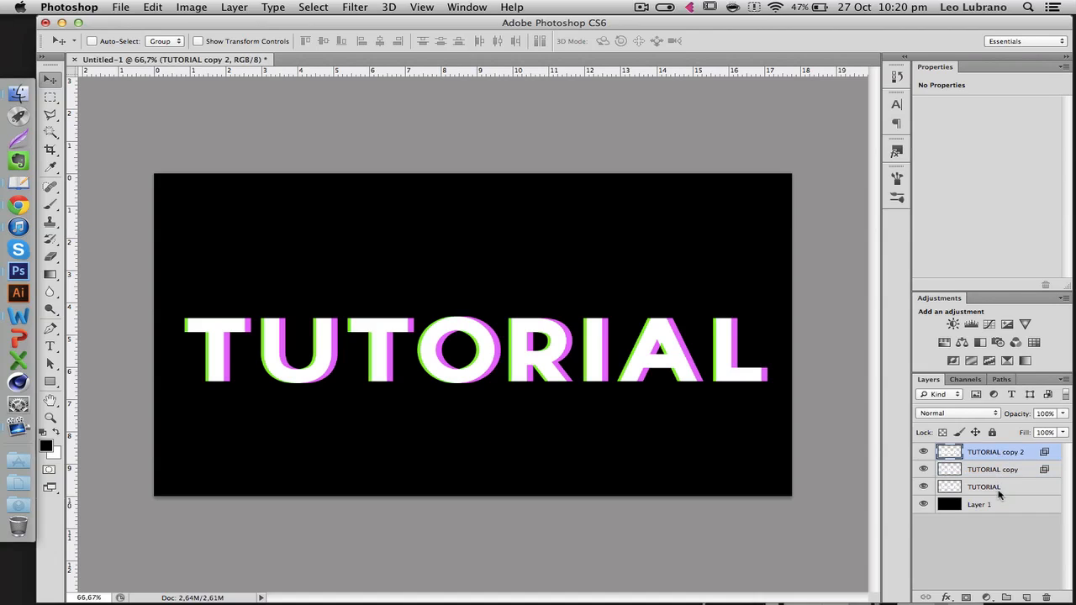
Step: Add the original TUTORIAL layer to the selection and merge the three text layers
click(984, 487)
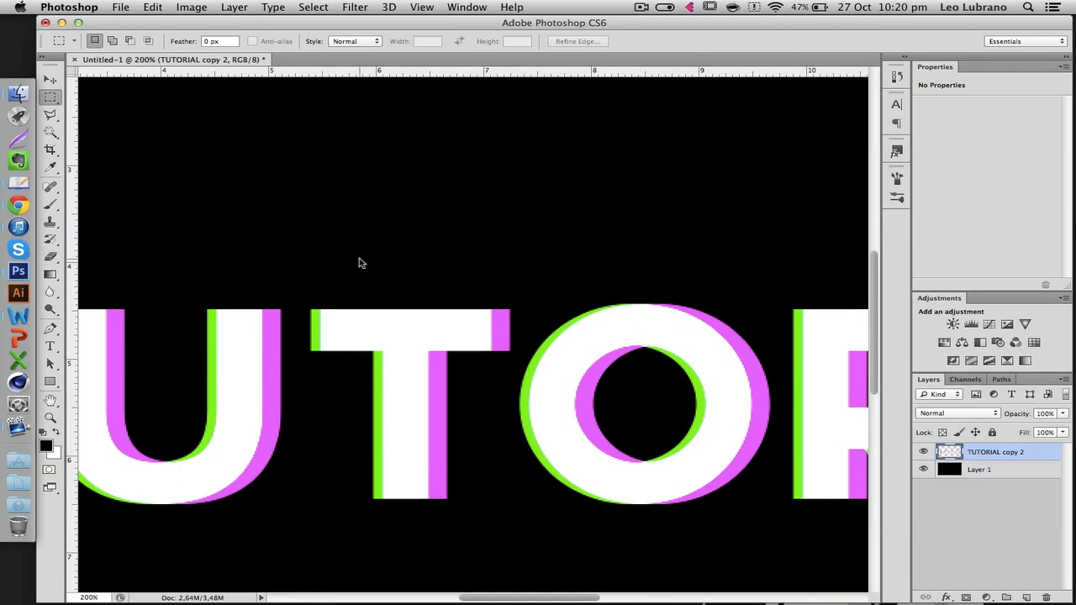
click(20, 94)
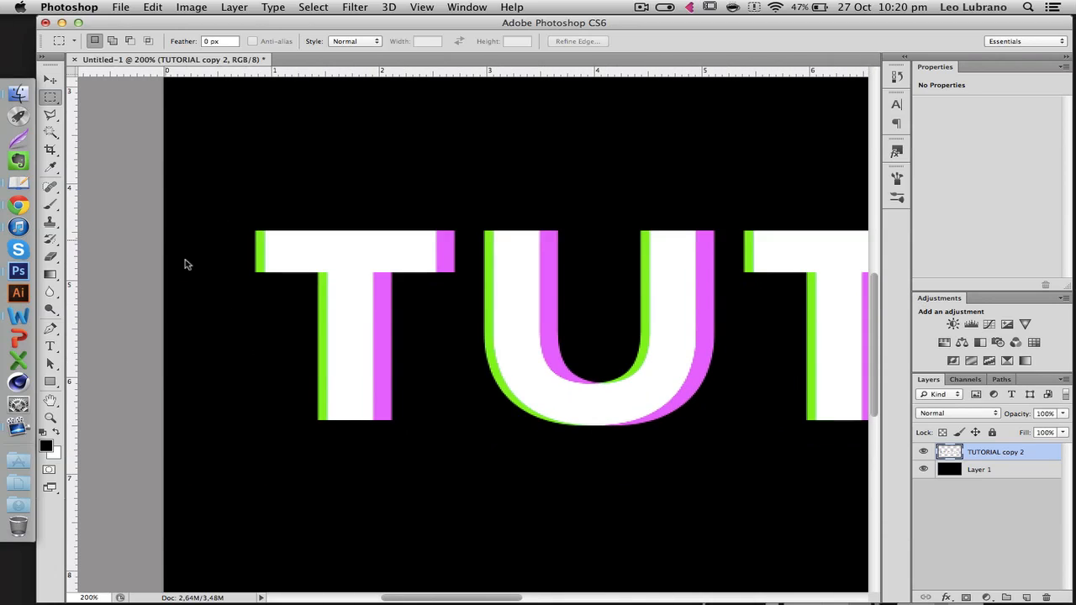
mouse_move(443, 363)
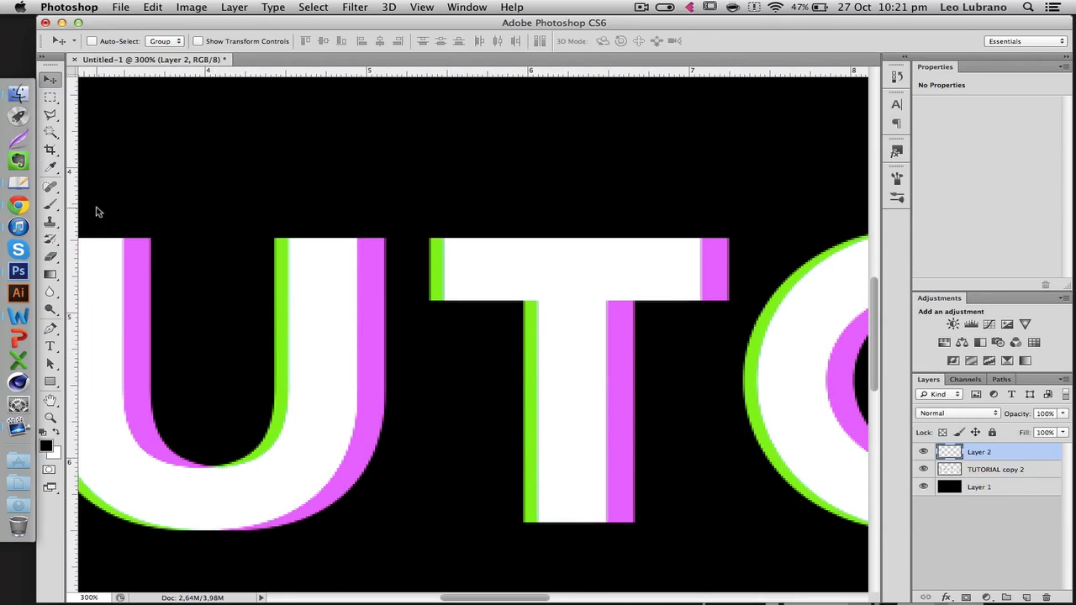
Step: Marquee thin strips across the U and R and cut them out as glitch fragments
click(48, 96)
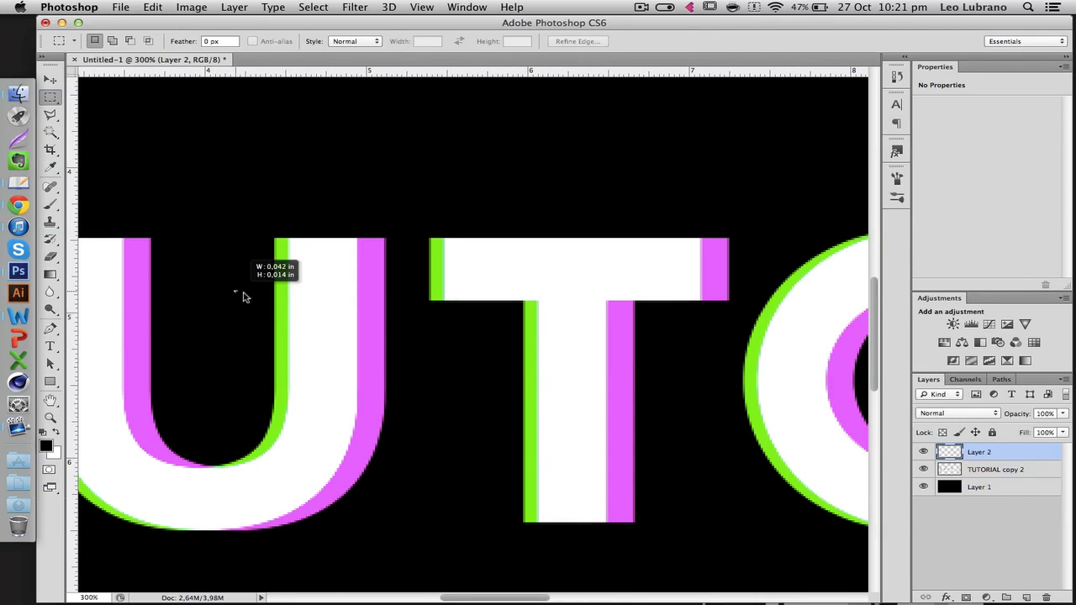
drag(235, 293, 414, 347)
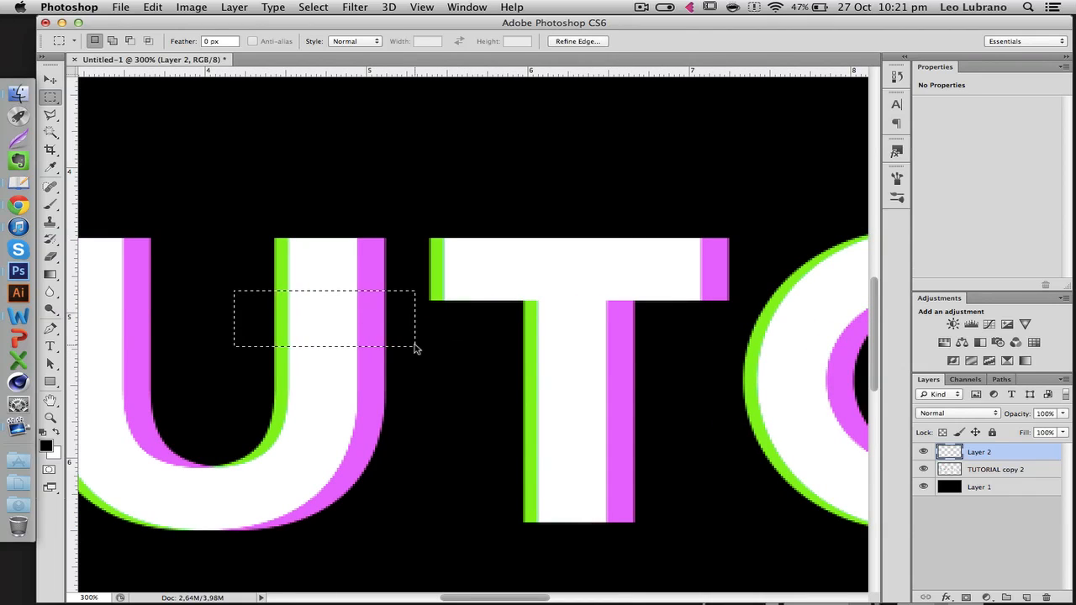
click(996, 469)
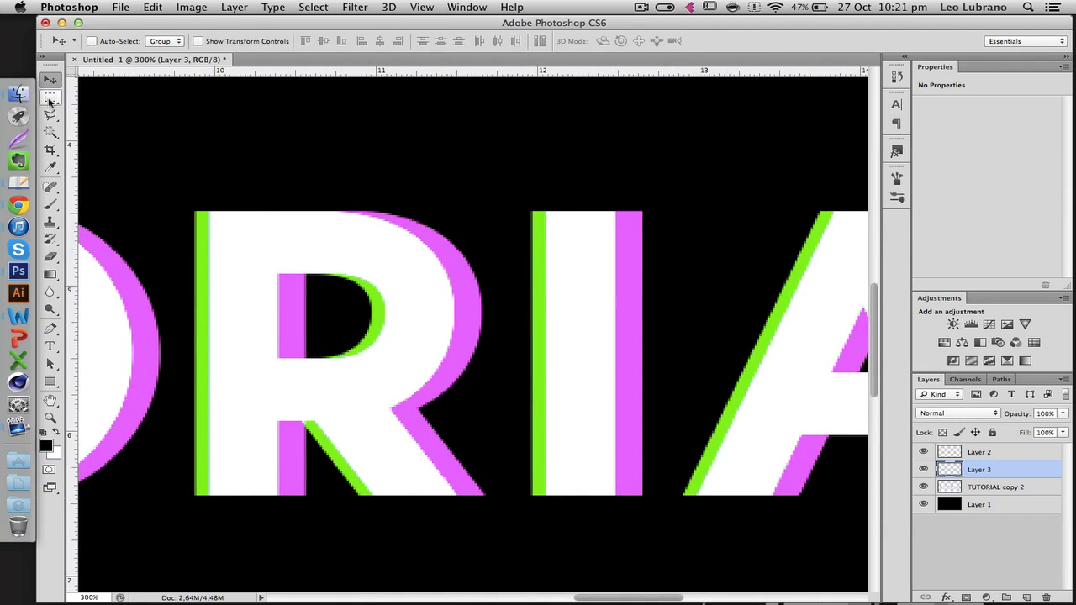
drag(334, 296, 510, 347)
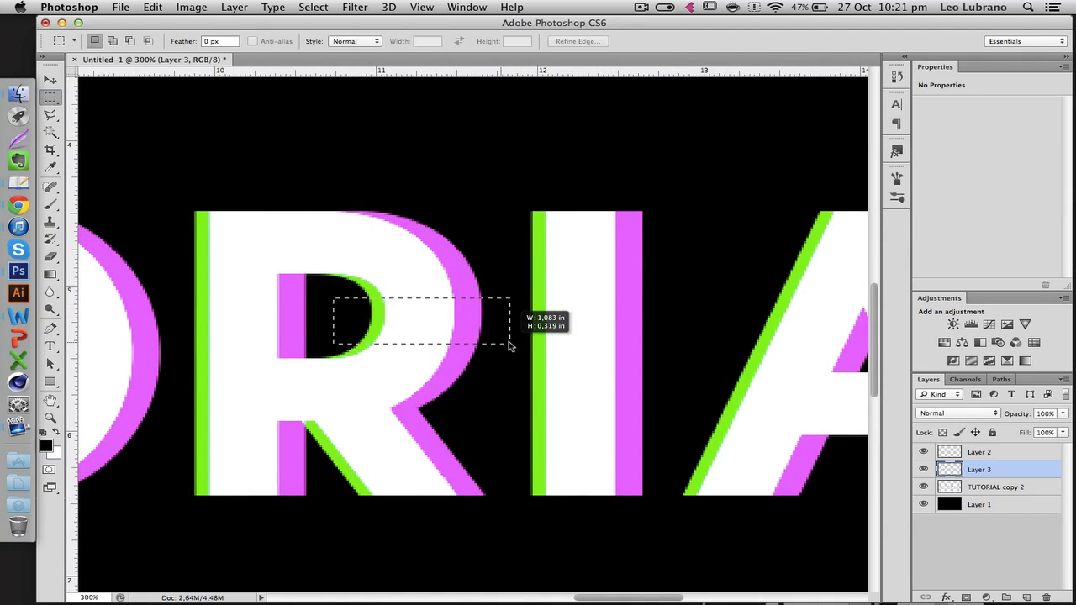
key(cmd+x)
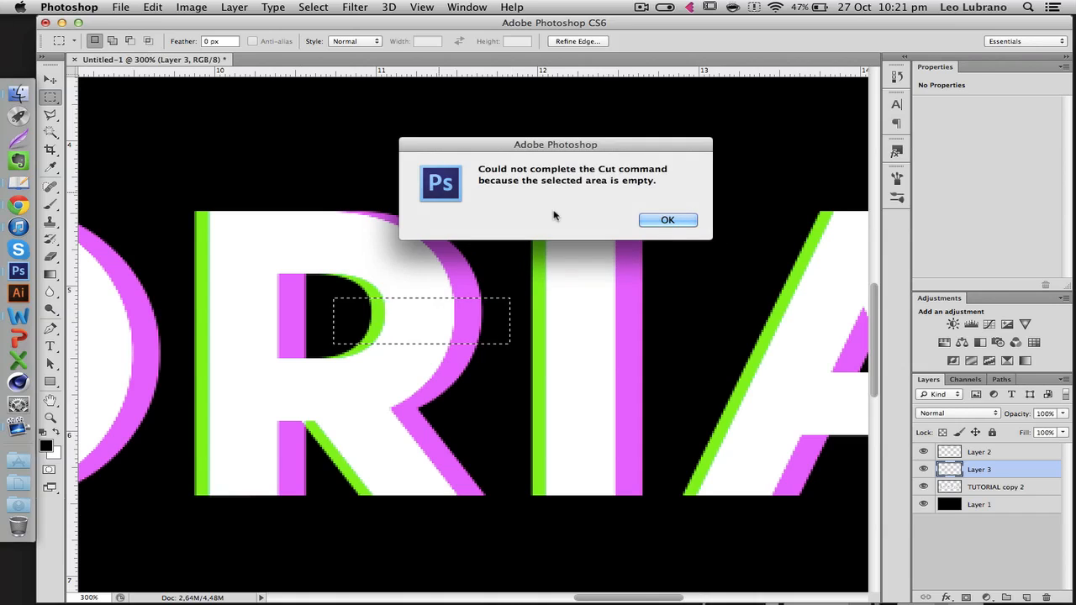
click(668, 219)
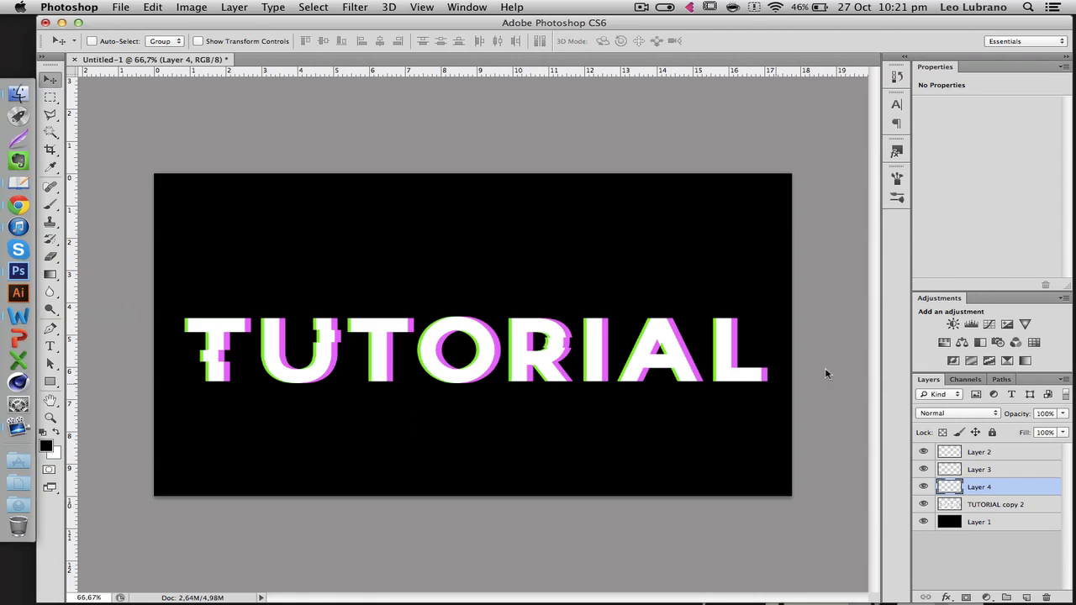
mouse_move(395, 335)
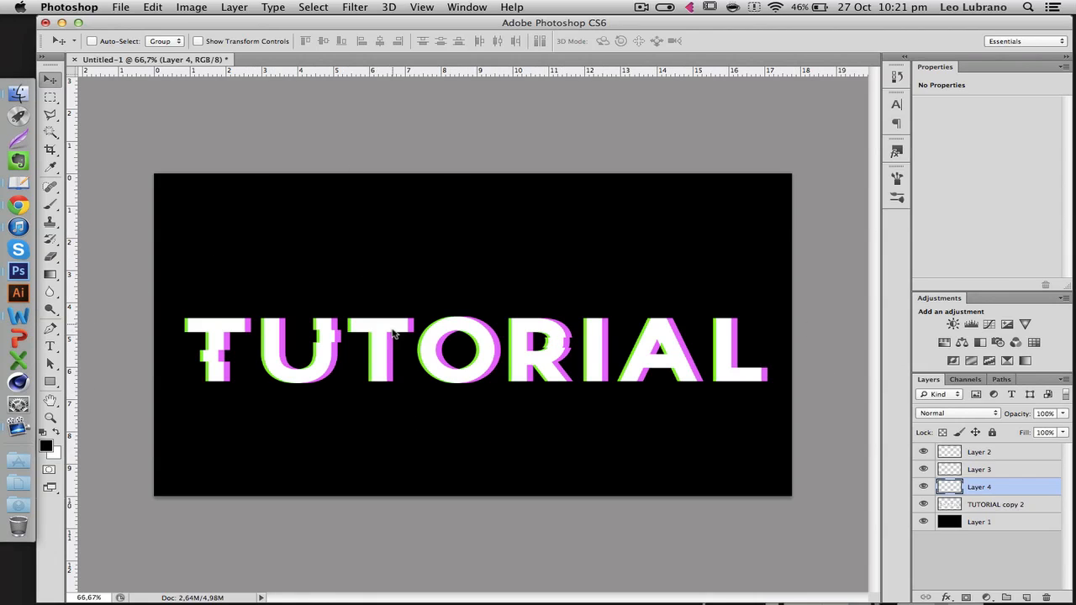
mouse_move(123, 137)
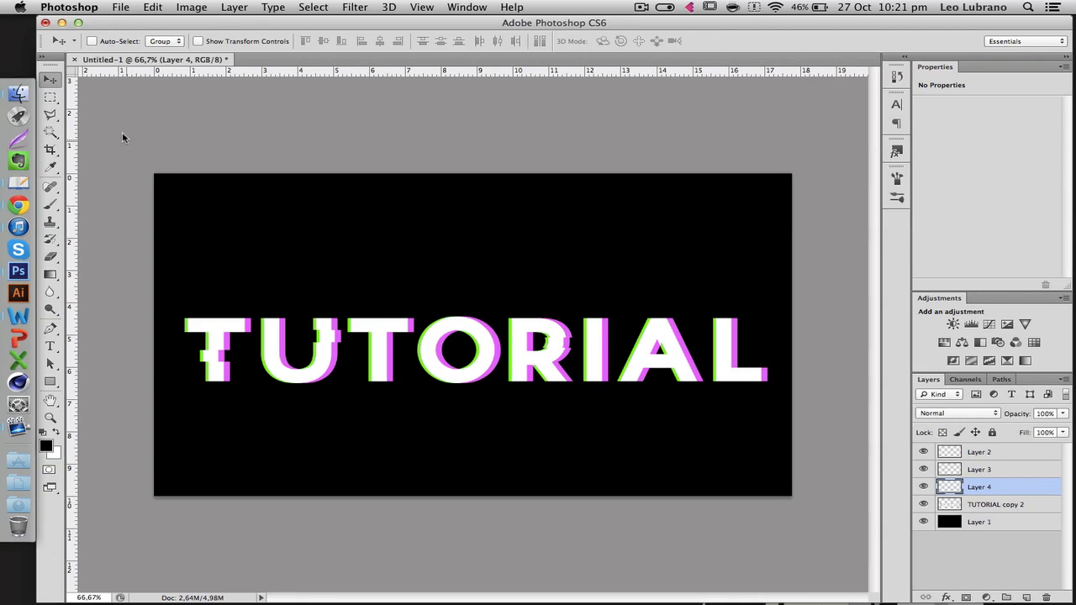
mouse_move(377, 317)
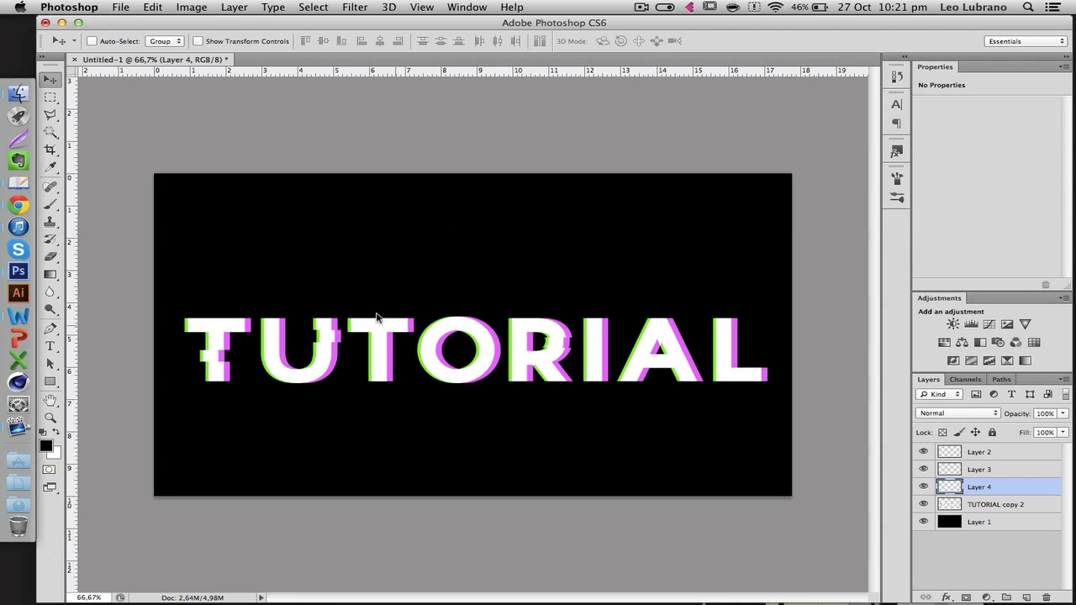
mouse_move(570, 385)
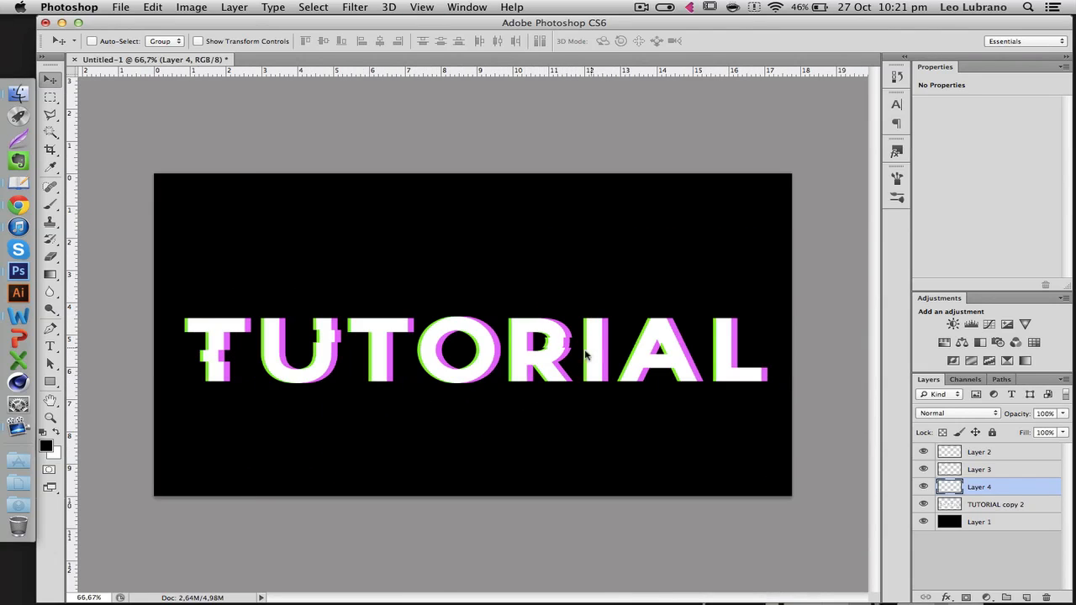
mouse_move(179, 270)
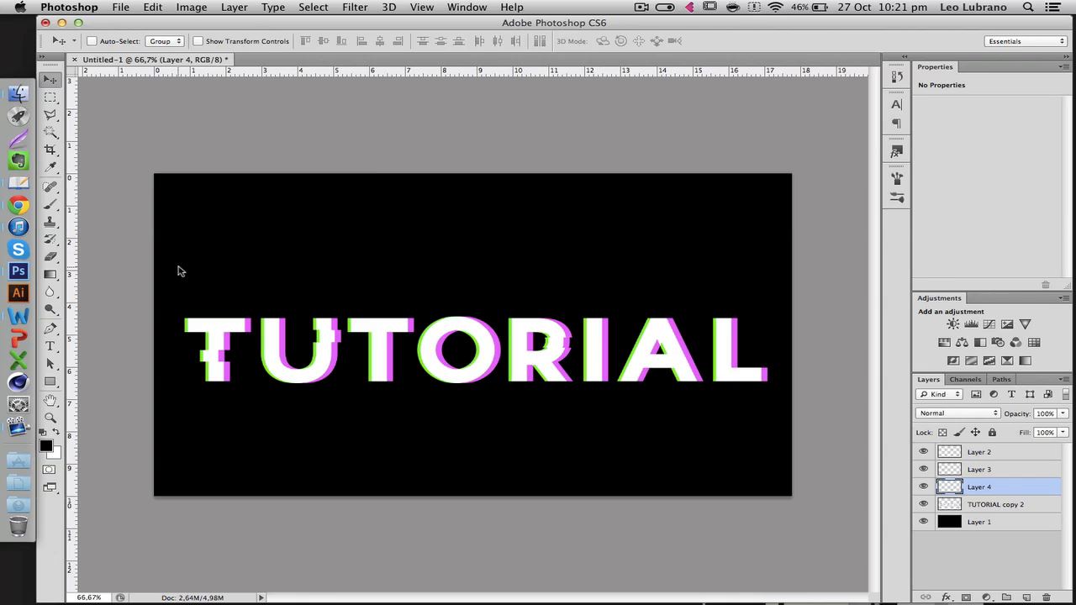
mouse_move(466, 267)
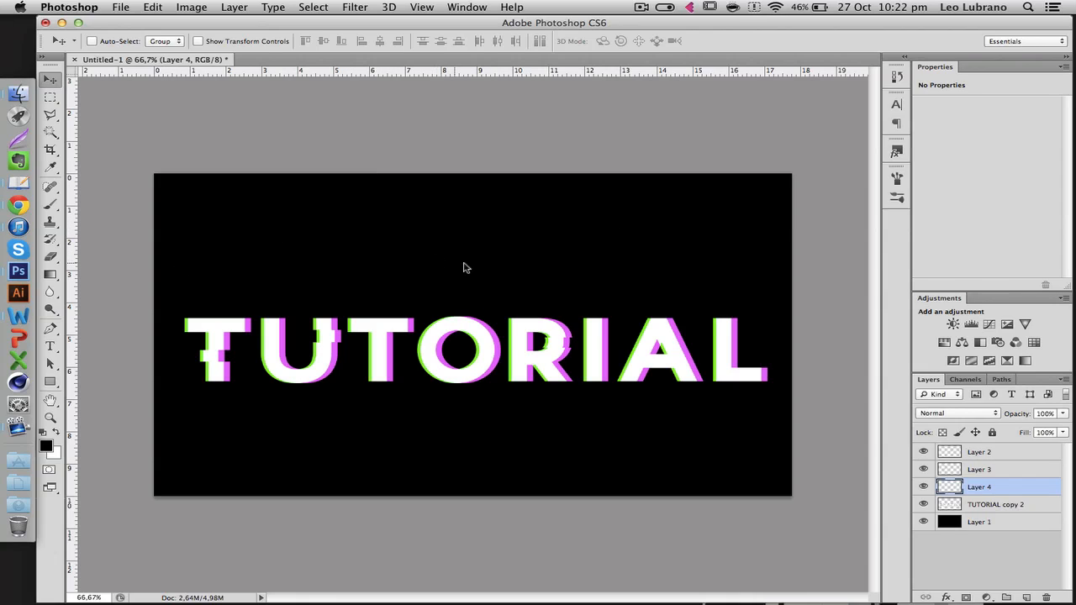
mouse_move(464, 274)
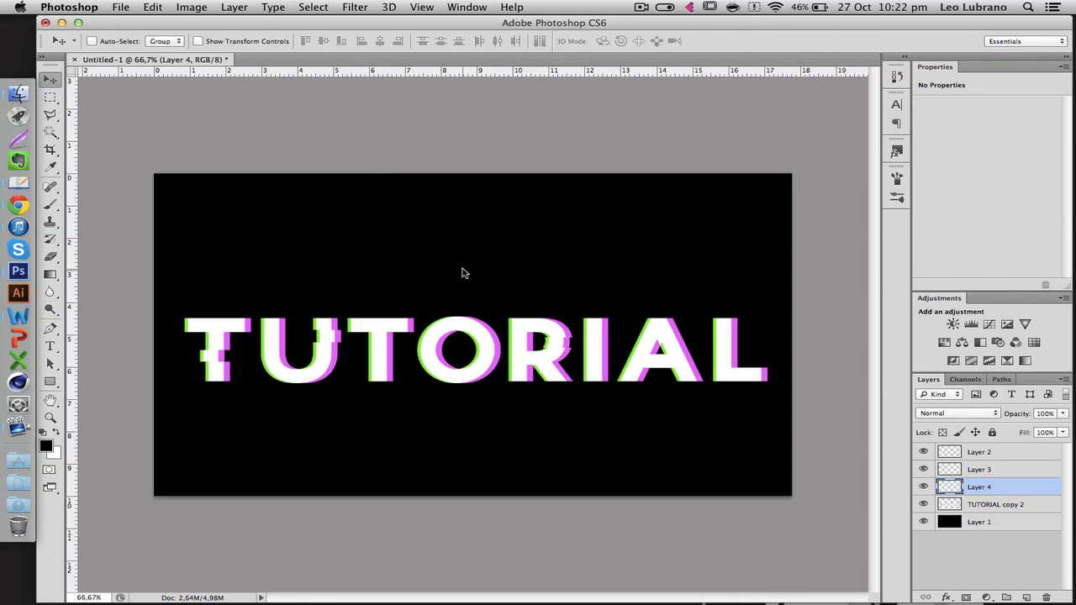